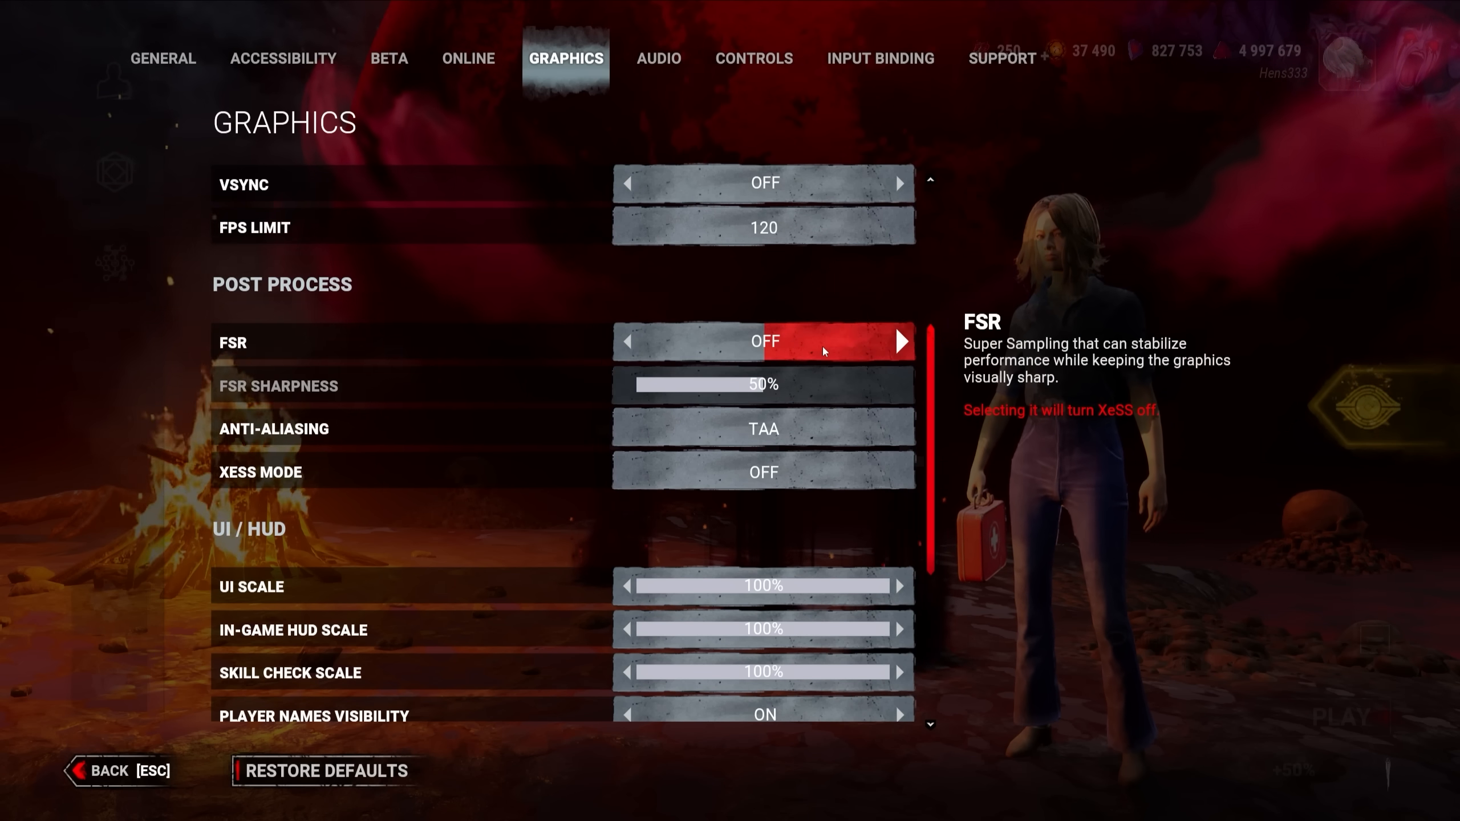
- Switch FSR to ON and raise FSR sharpness to 60% in Post Process settings
{"action": "left_click", "coordinate": [898, 341]}
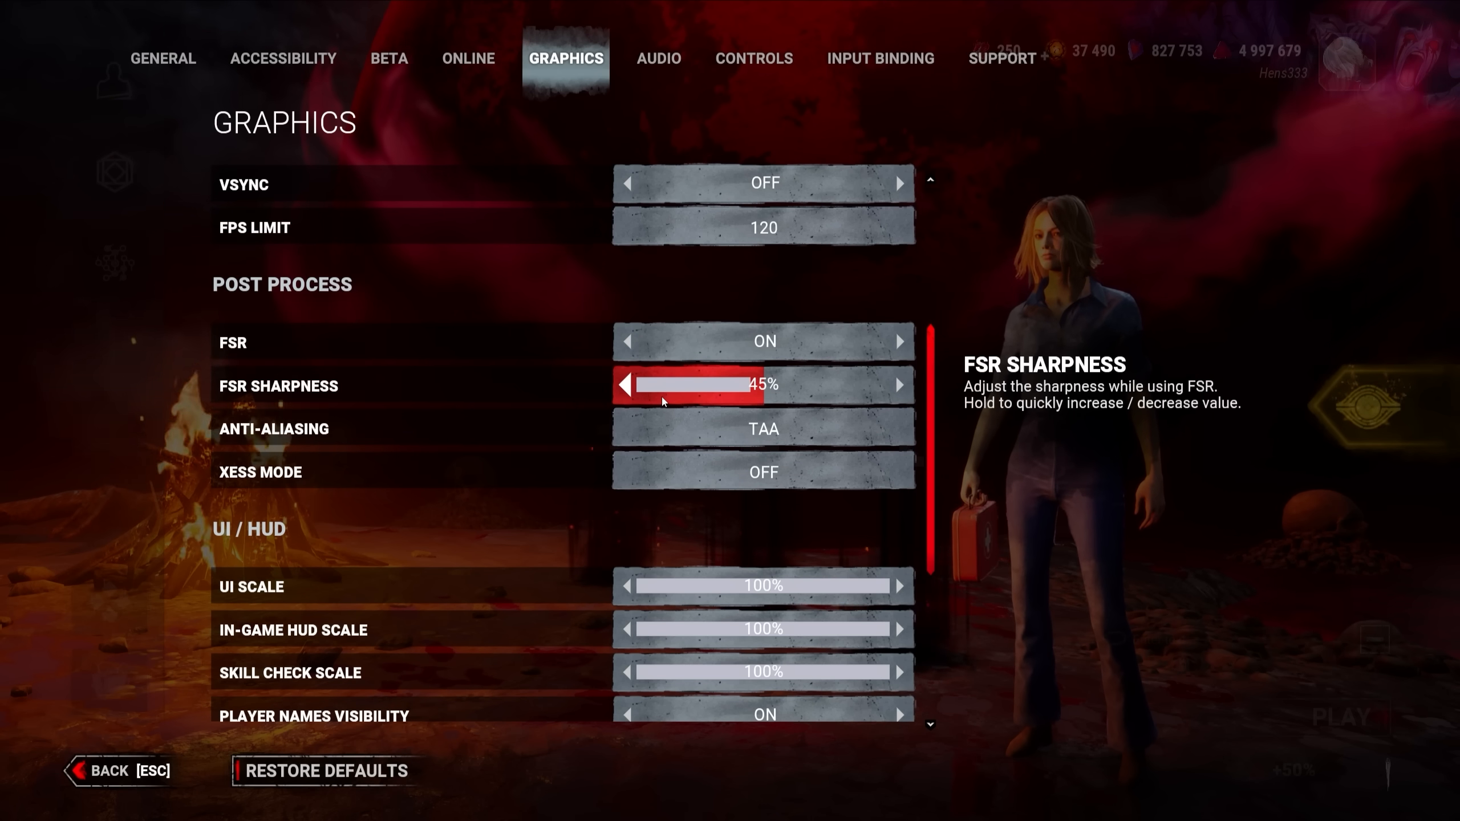
{"action": "left_click", "coordinate": [896, 384]}
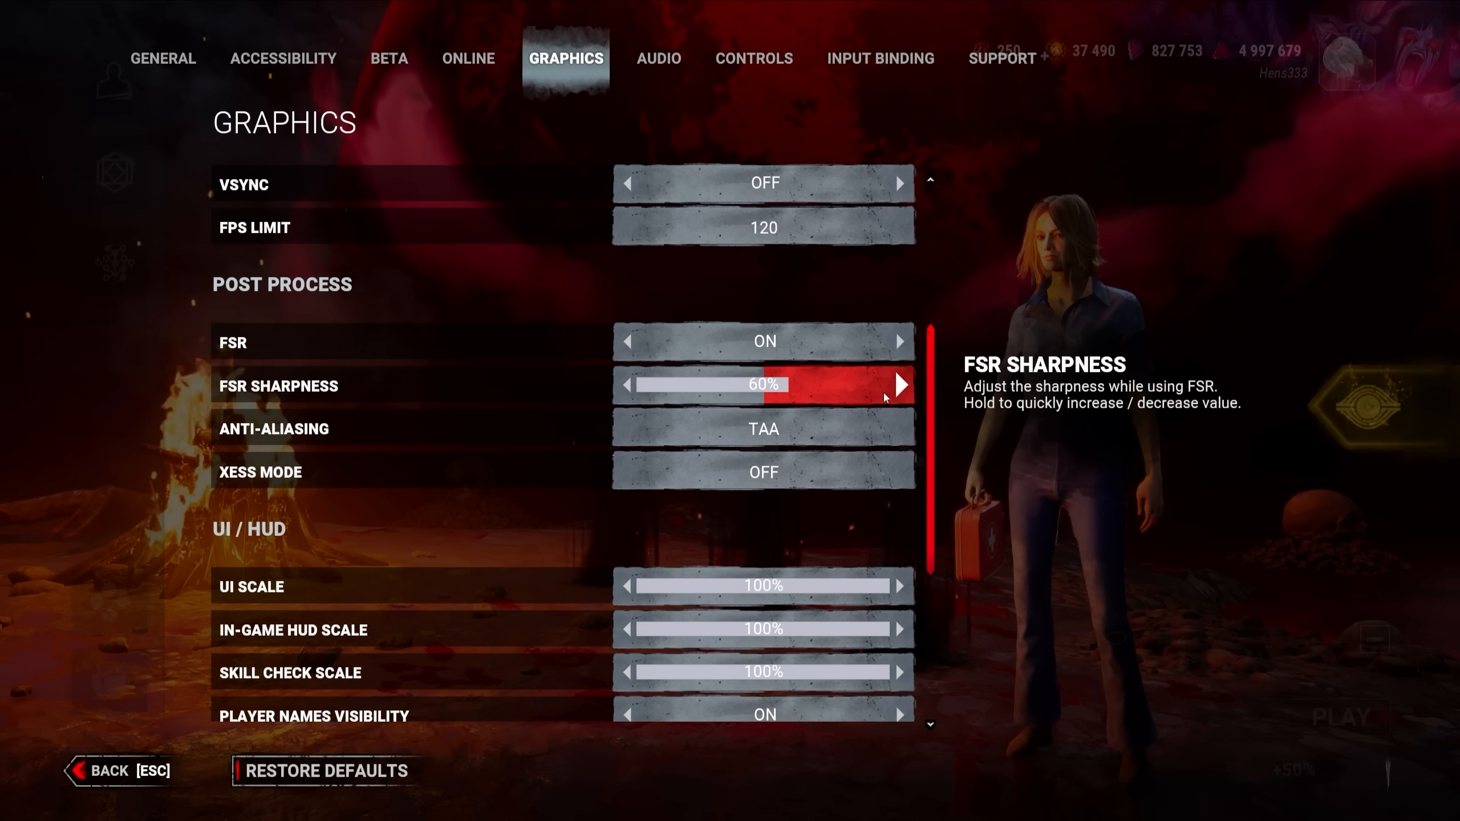